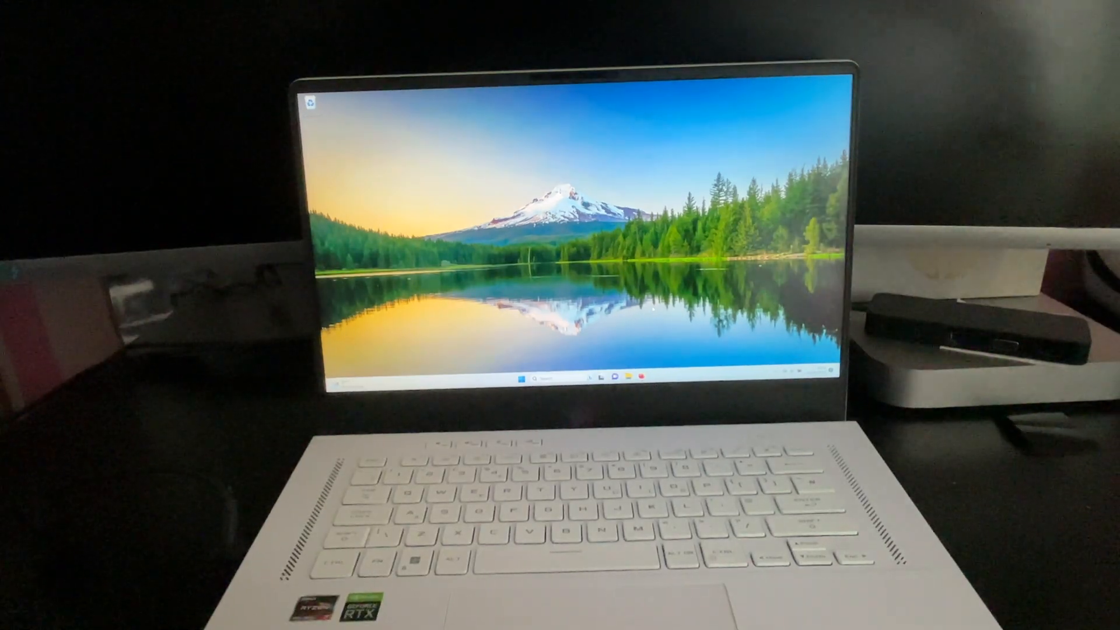
# Show the Start menu with pinned apps and recommended files over the desktop.
pyautogui.click(518, 378)
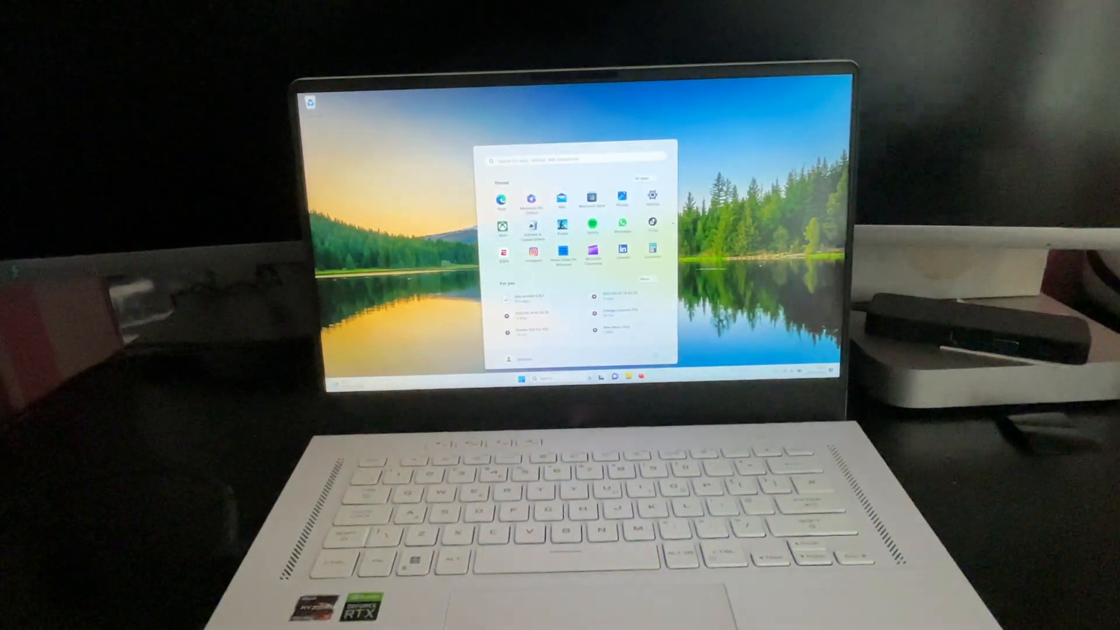